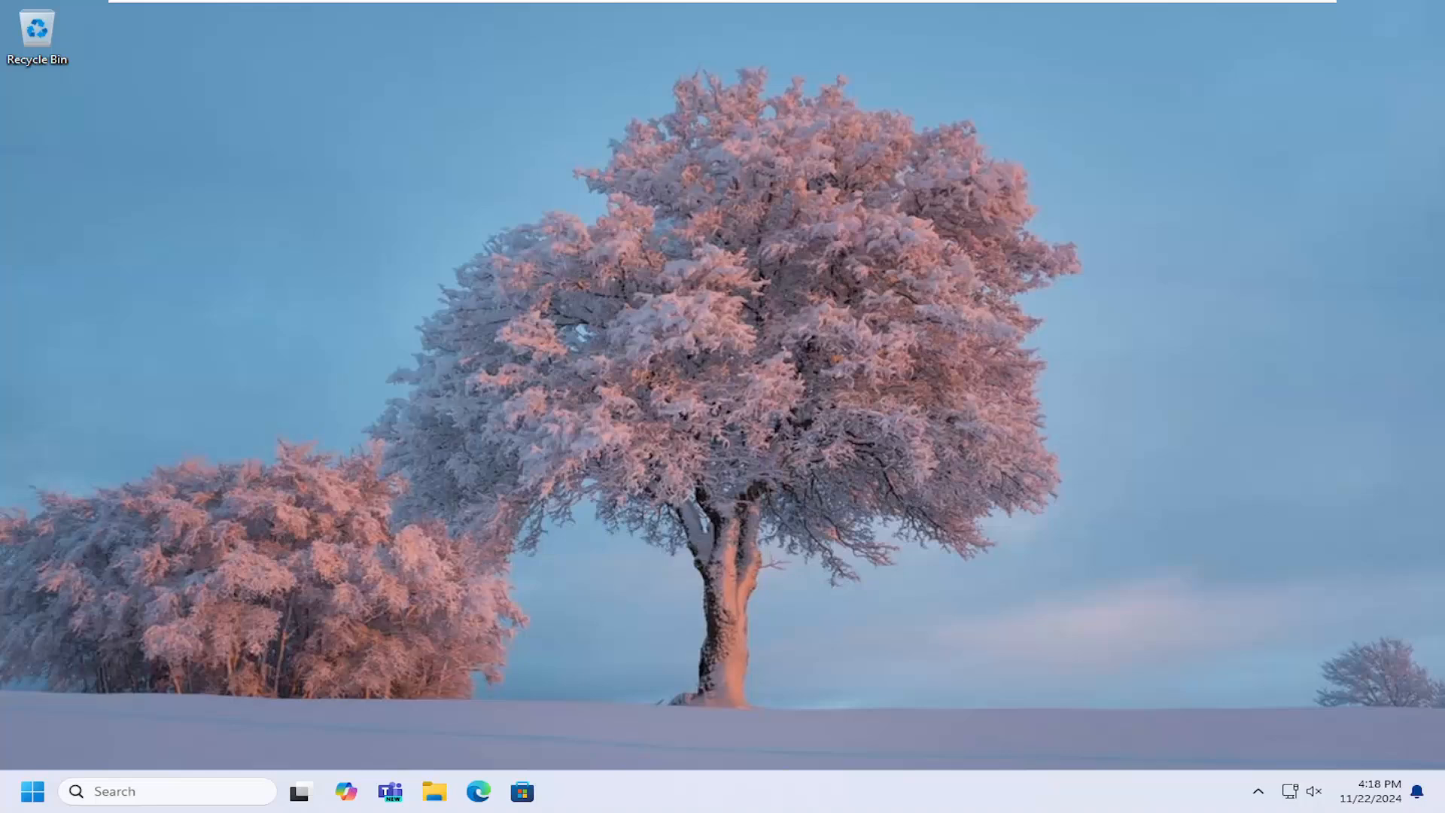
mouse_move(336, 348)
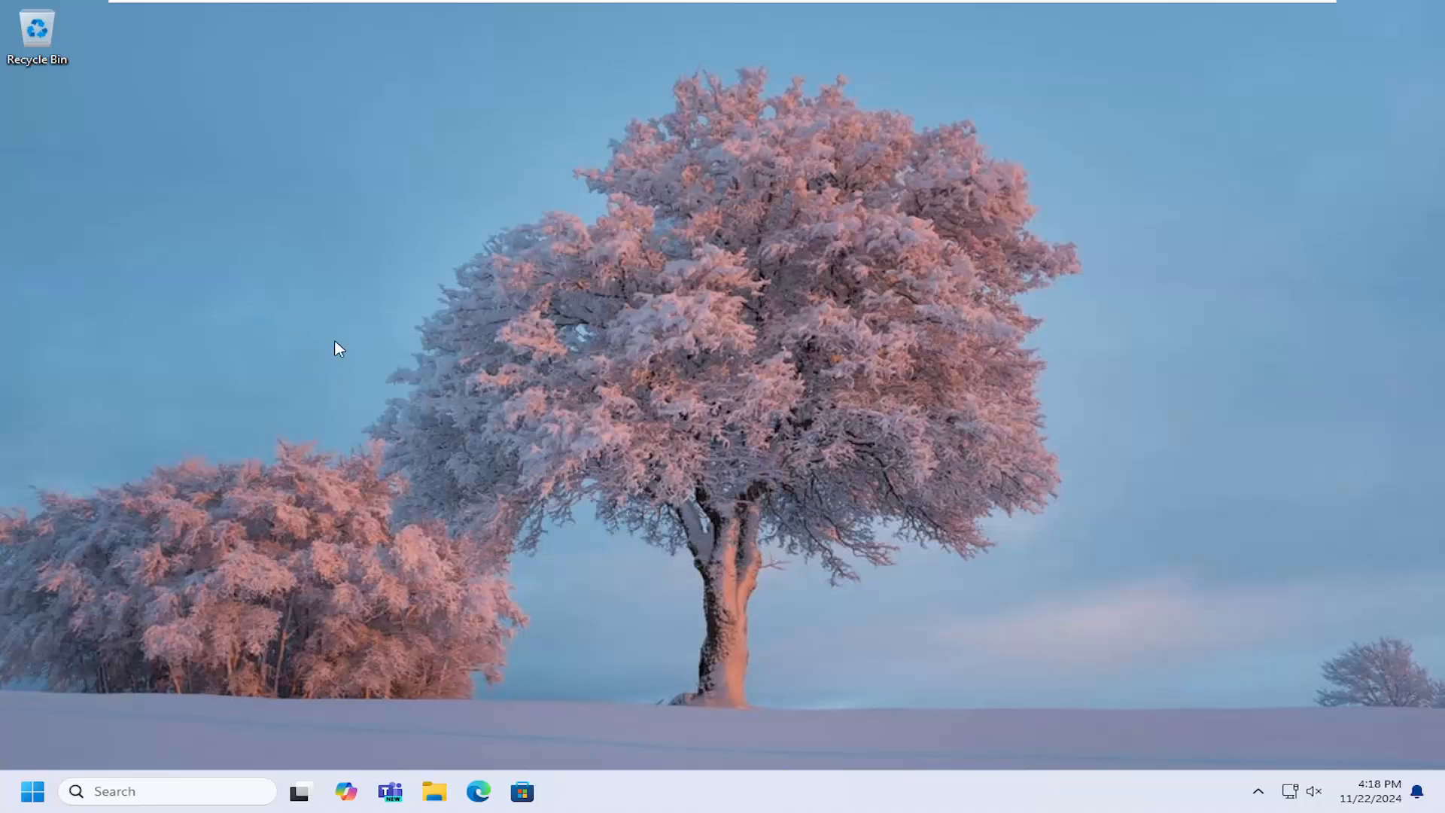
Search the Start menu for 'settings' and launch the Settings app
click(33, 791)
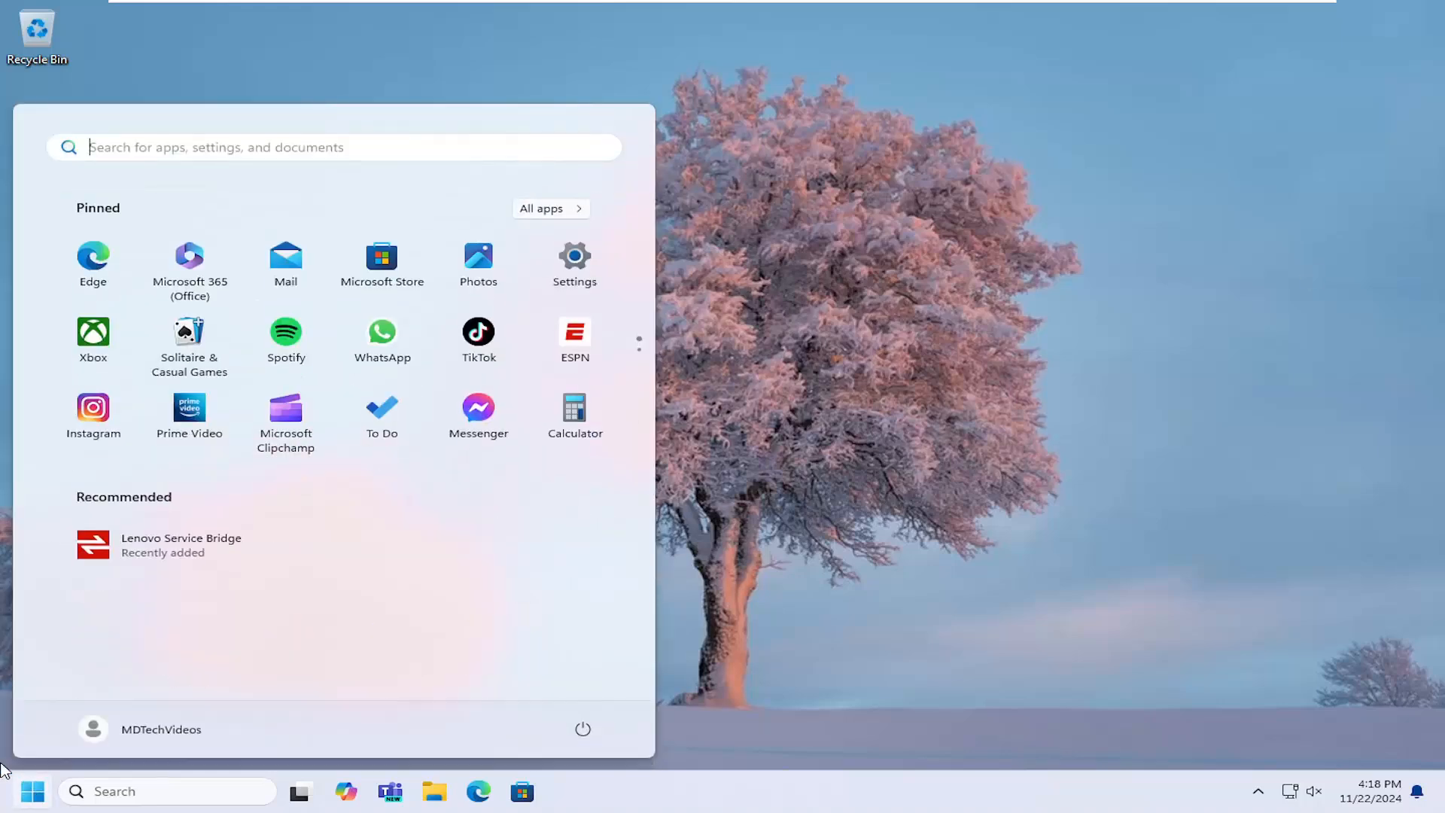
text(s)
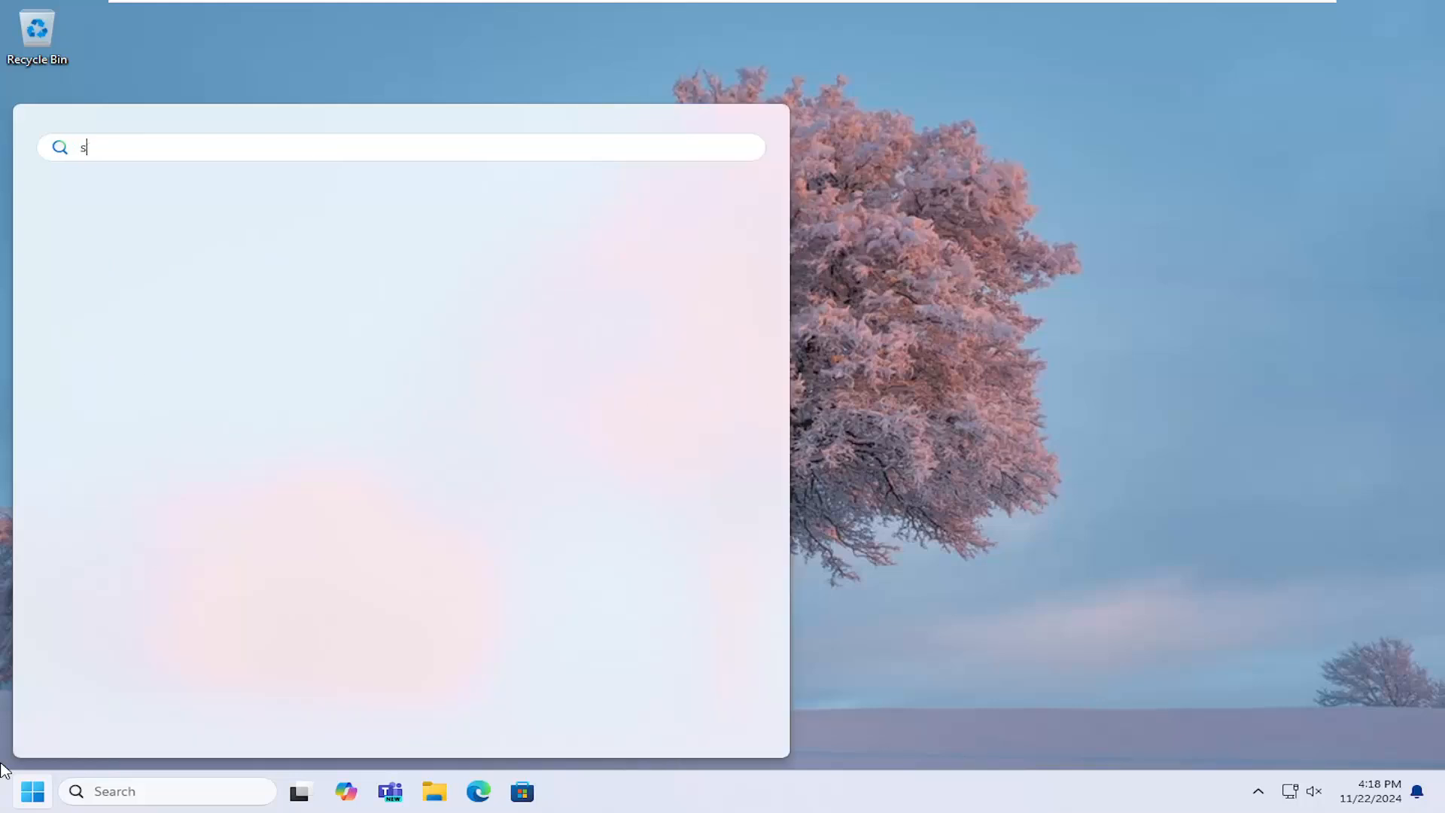
text(ettings)
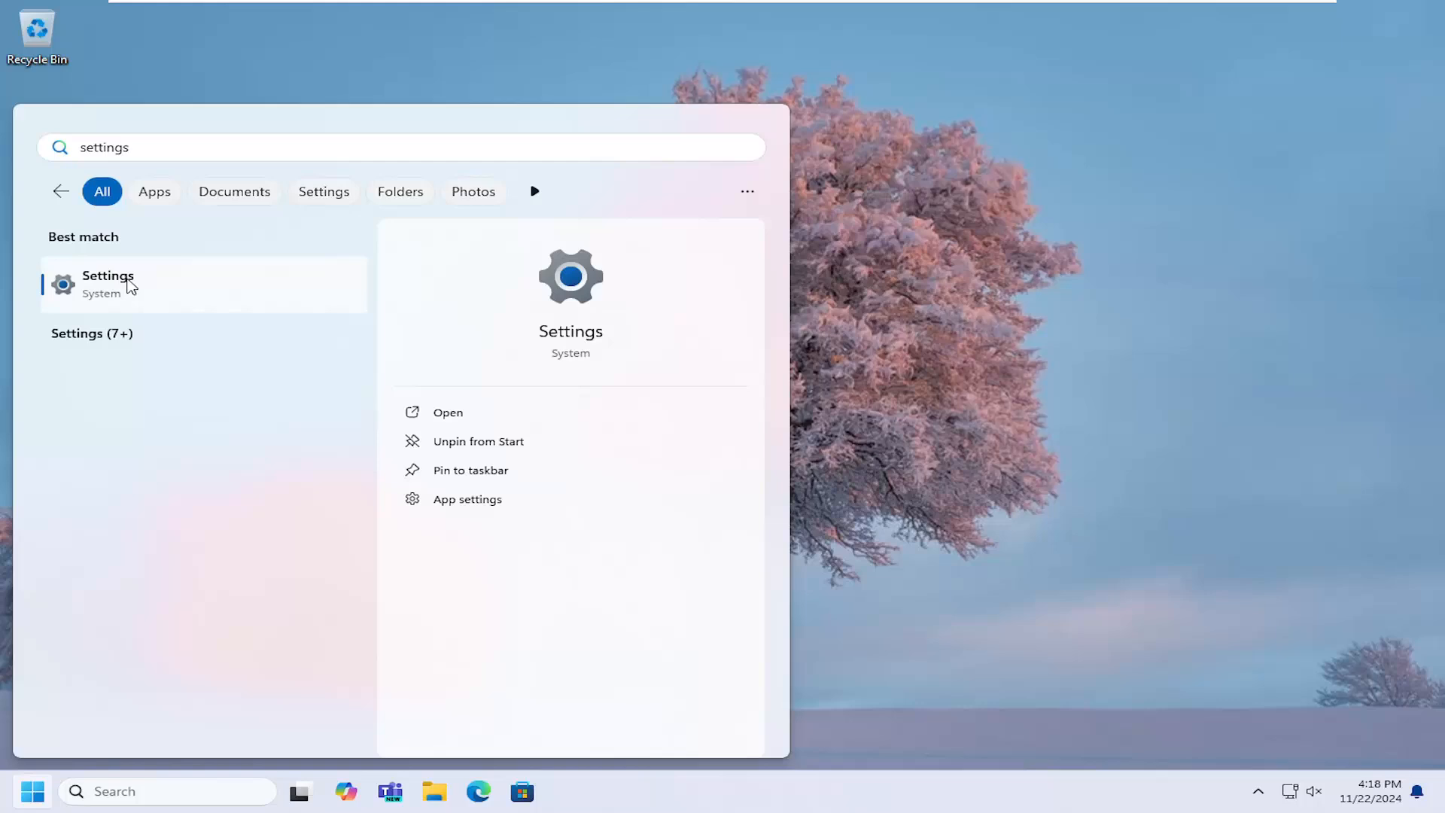
click(108, 283)
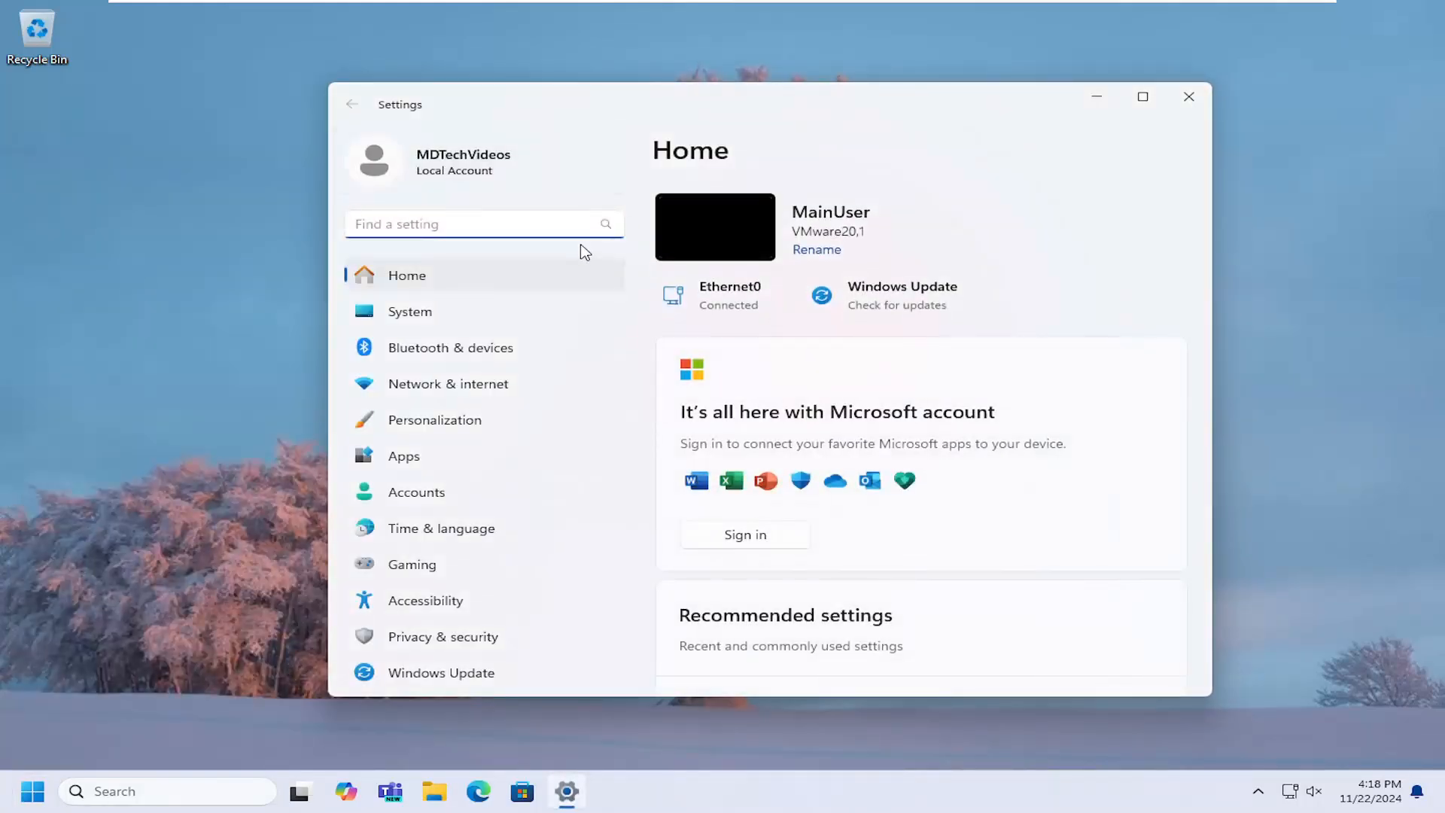
Filter Installed apps by 'xbox' and show the Xbox app's options menu
click(403, 456)
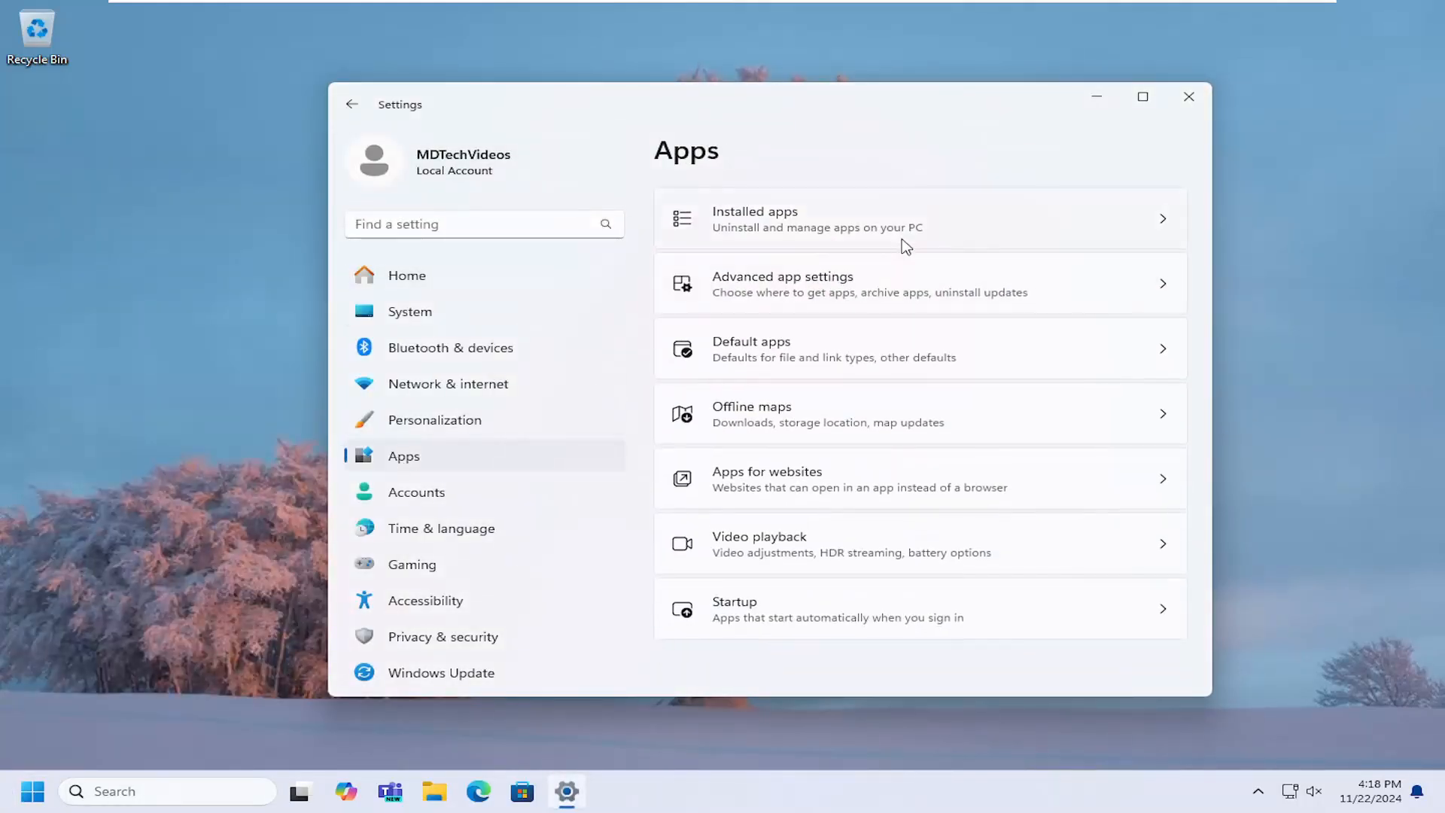
mouse_move(719, 197)
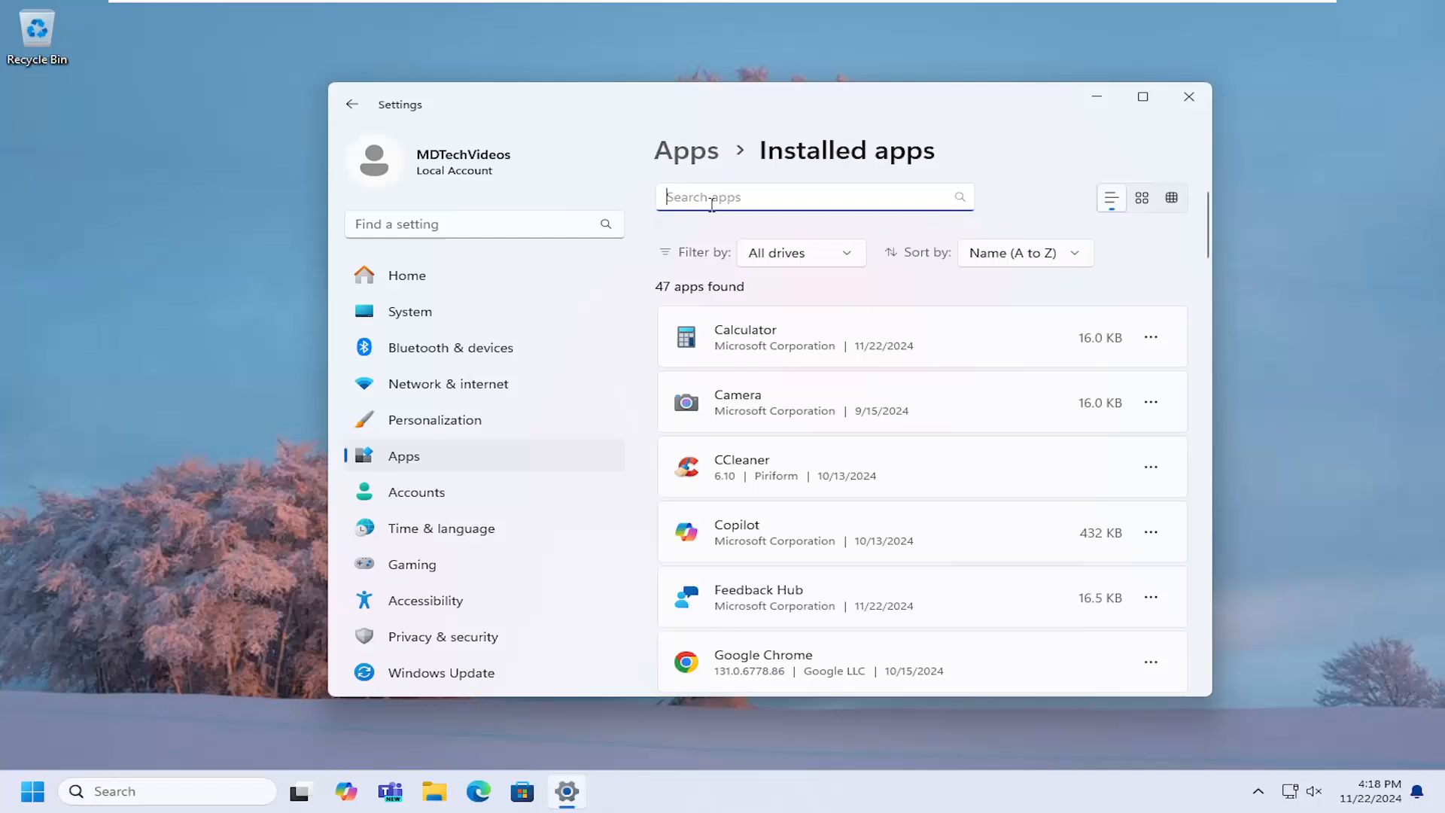
text(xbox)
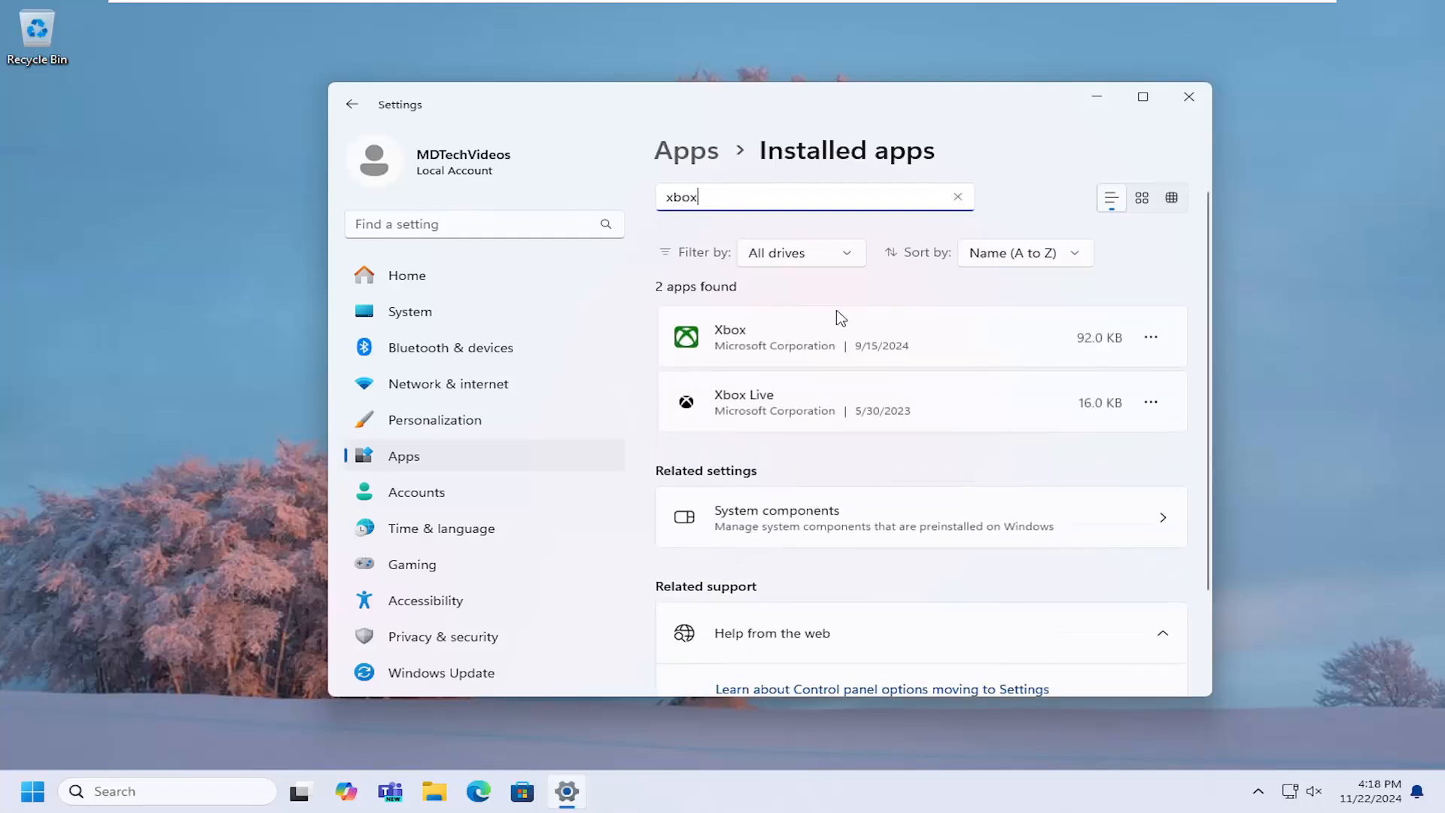
mouse_move(1150, 337)
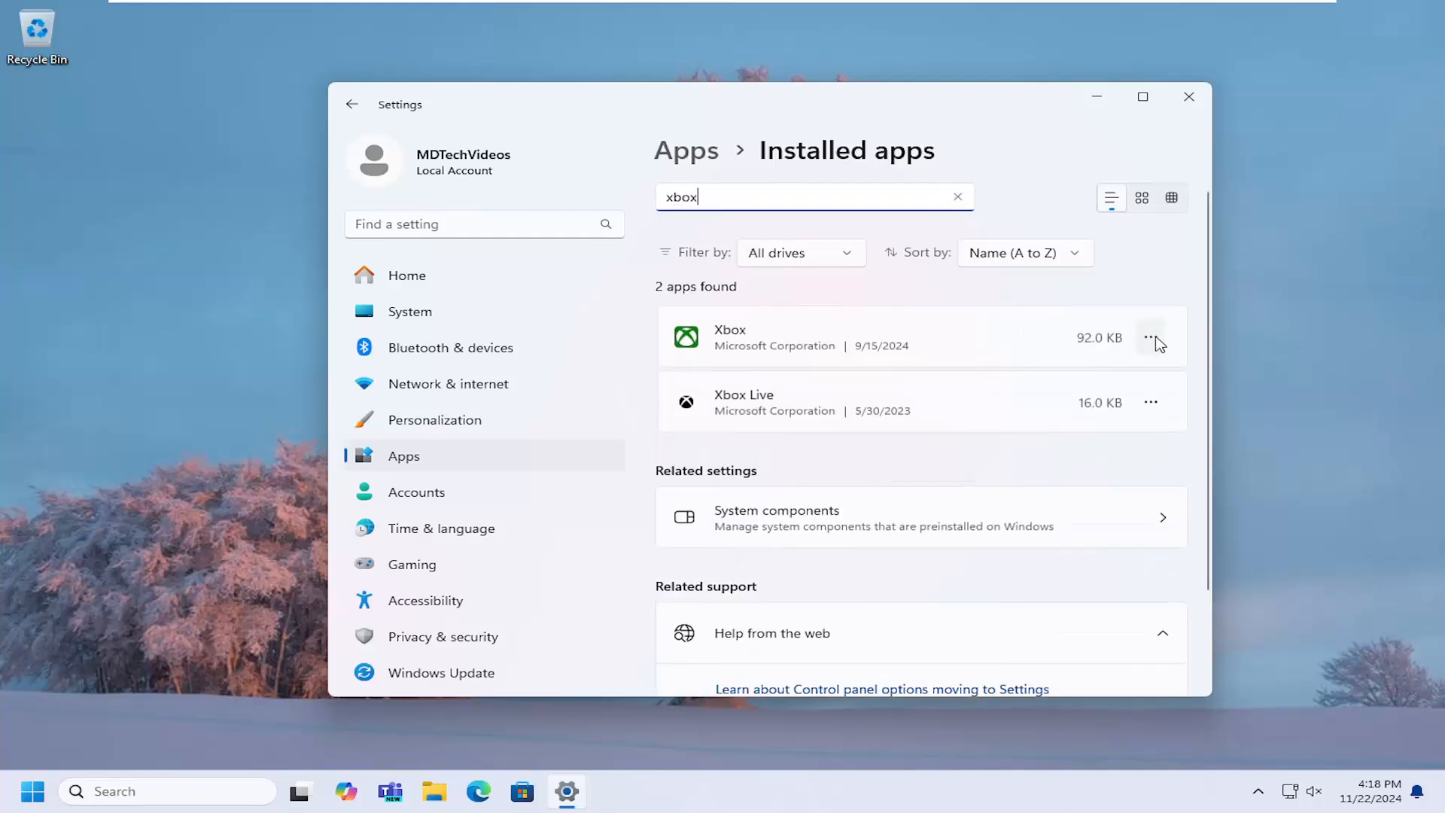
click(1150, 337)
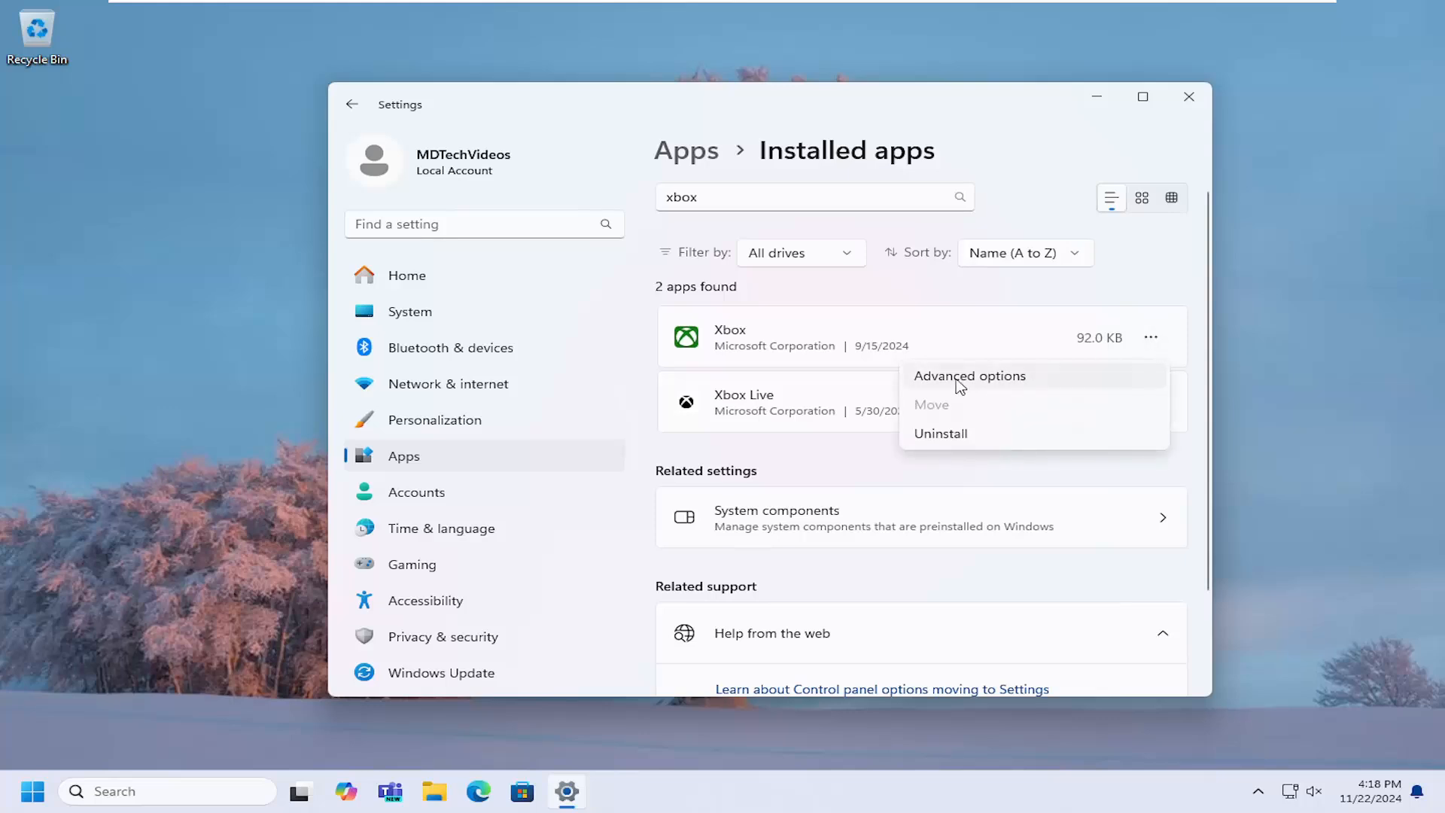
Run Repair from the Xbox app's Advanced options Reset section
click(969, 375)
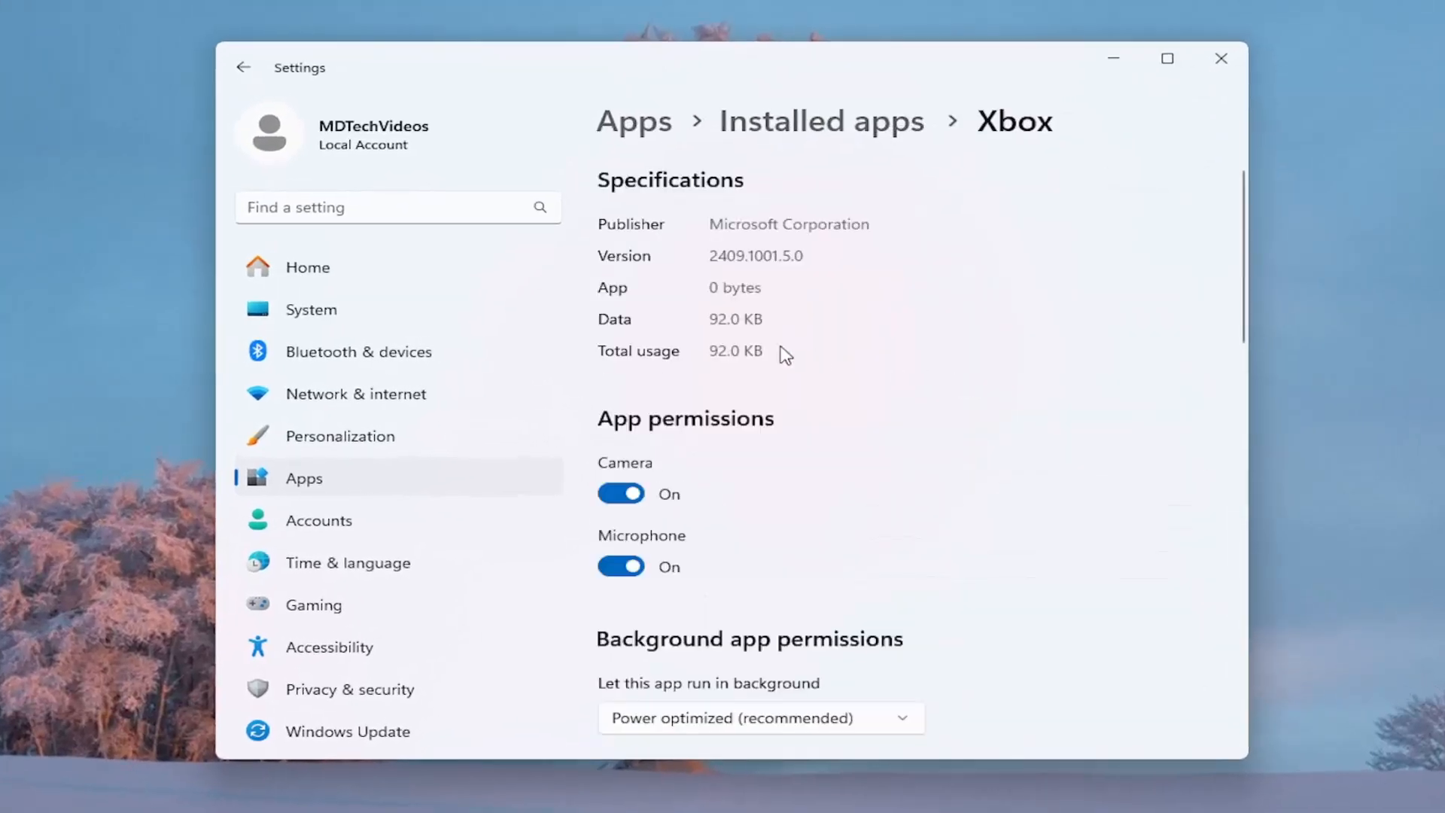
scroll(down, 3)
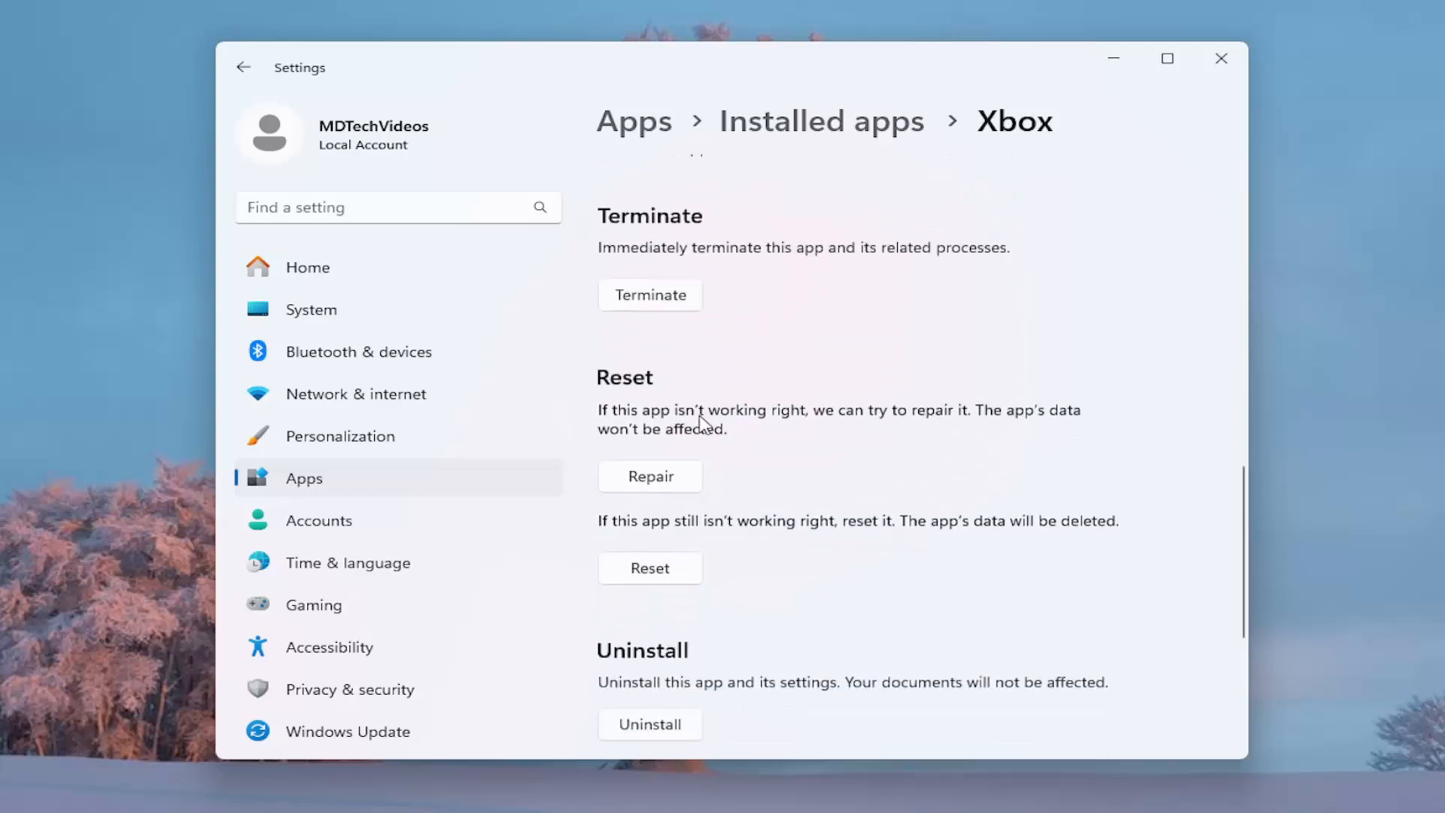
mouse_move(648, 452)
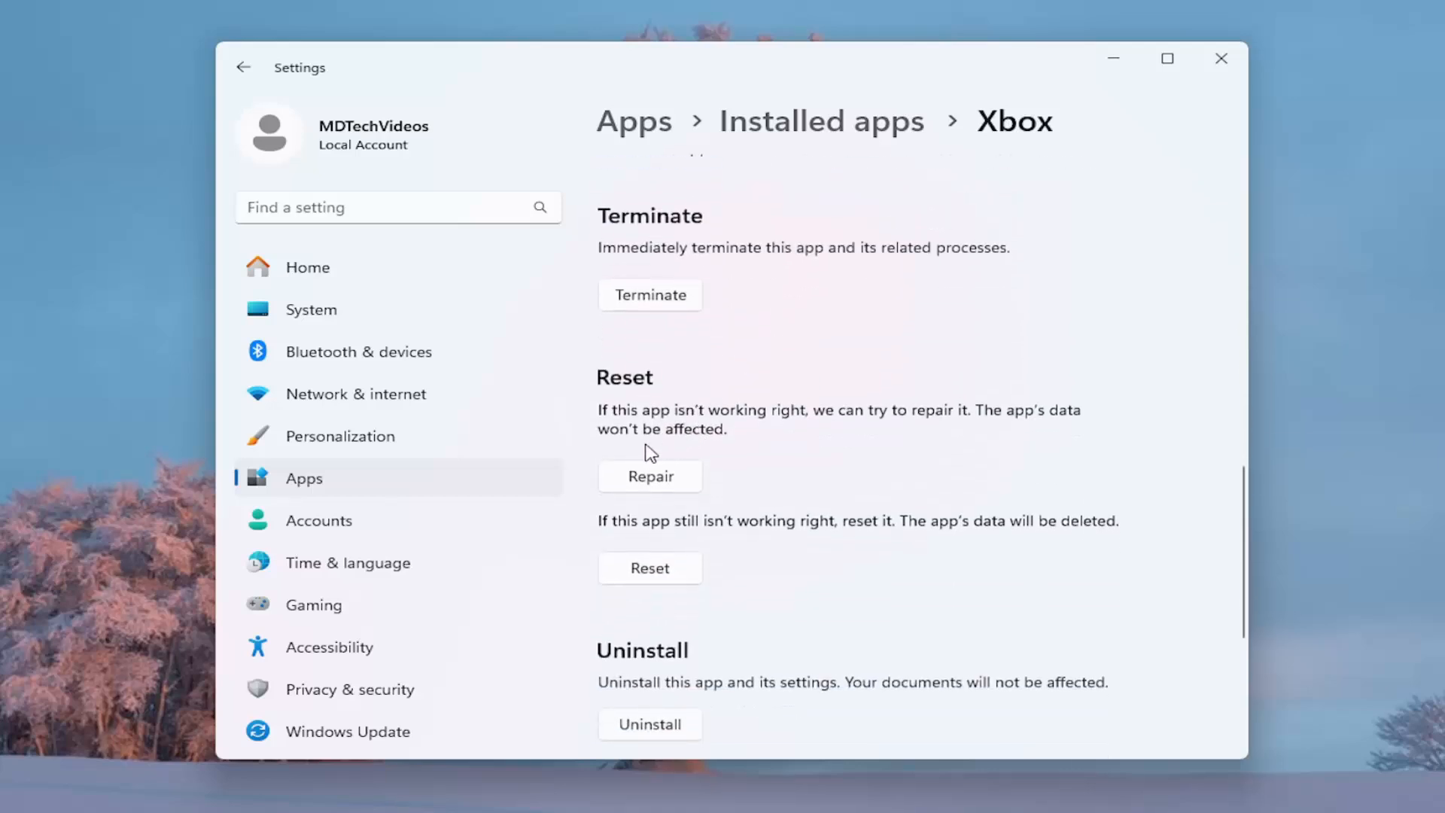
click(649, 477)
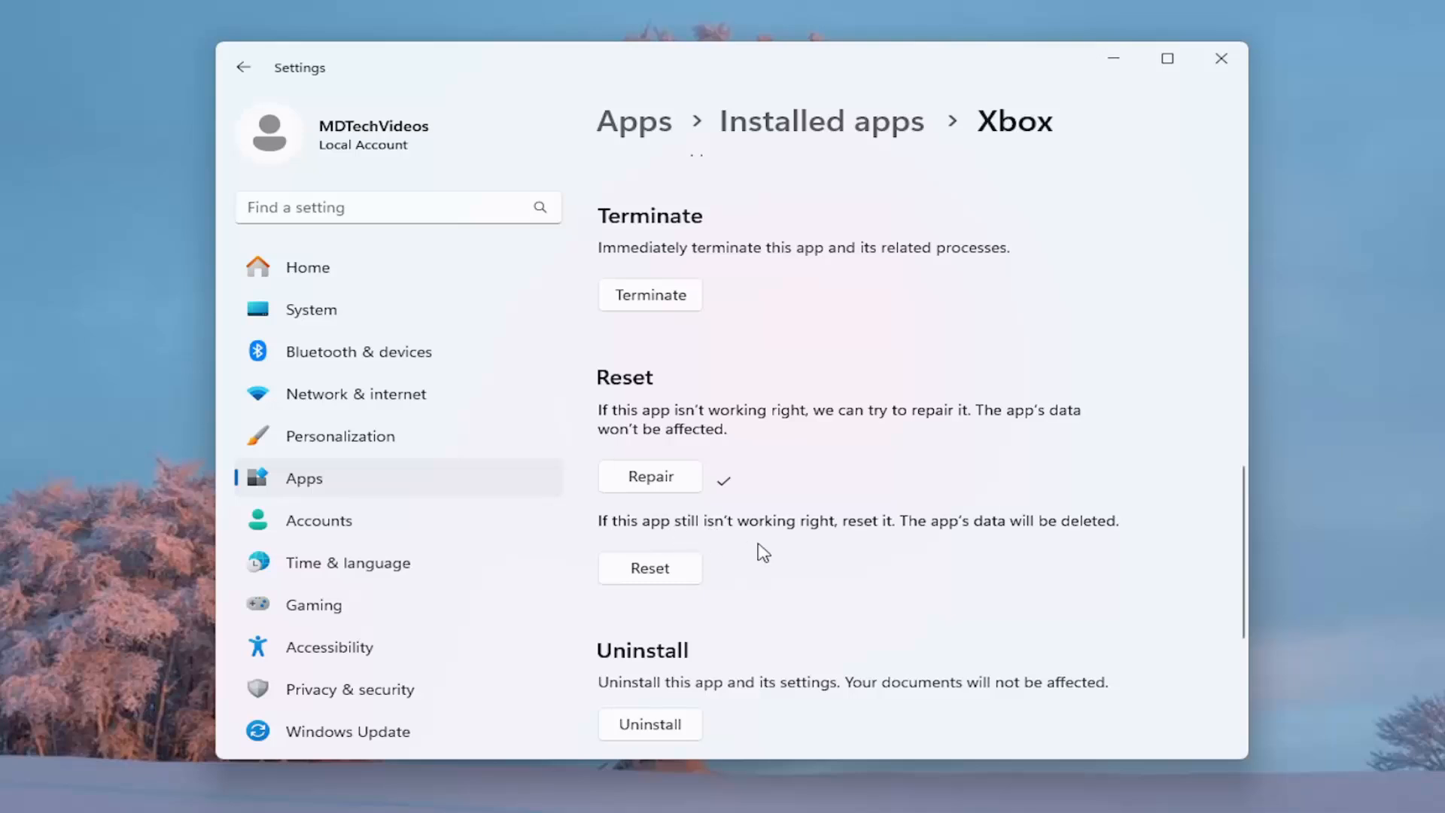
mouse_move(1022, 525)
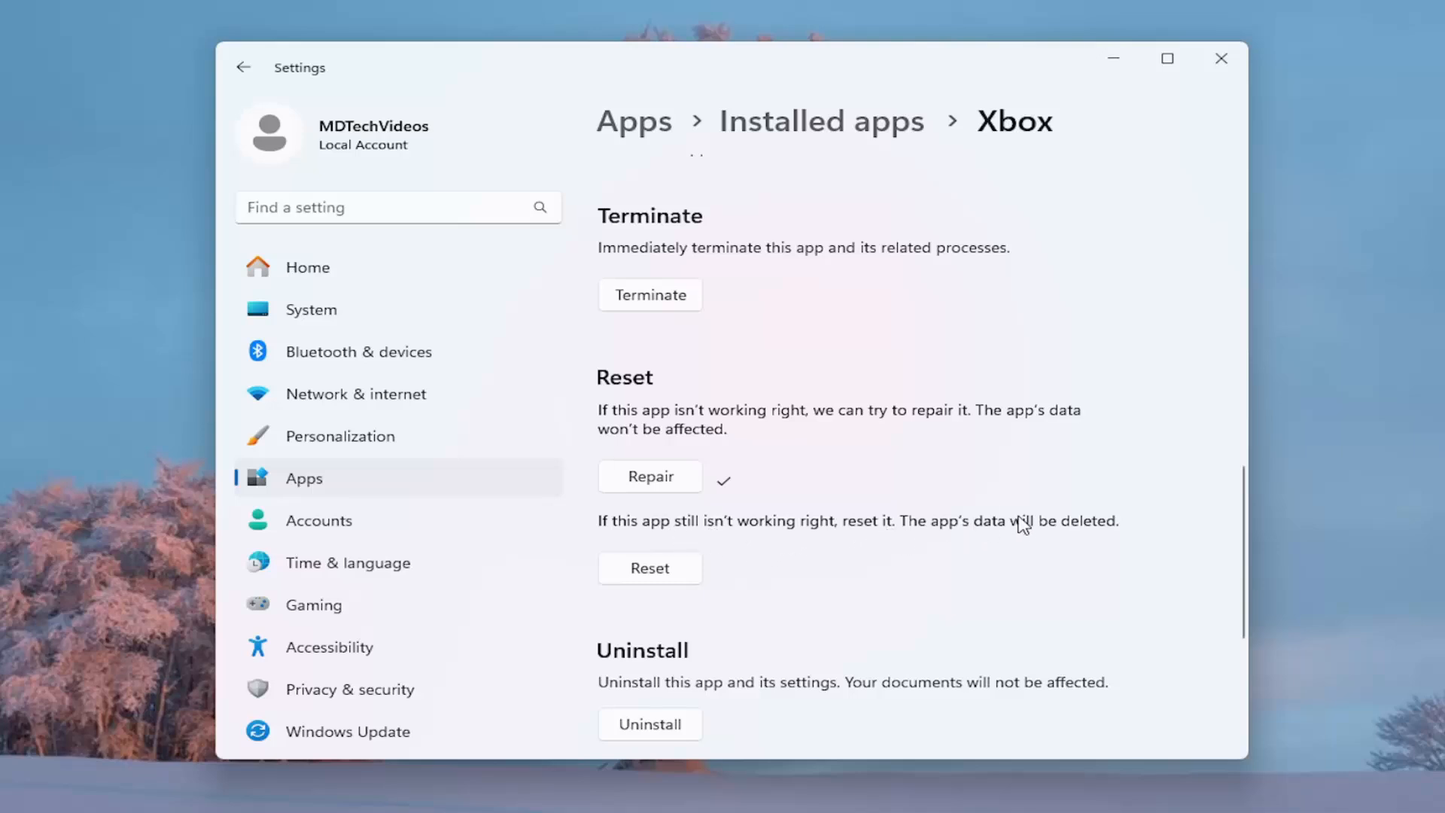
Press Reset for the Xbox app to show the data-deletion warning
click(650, 567)
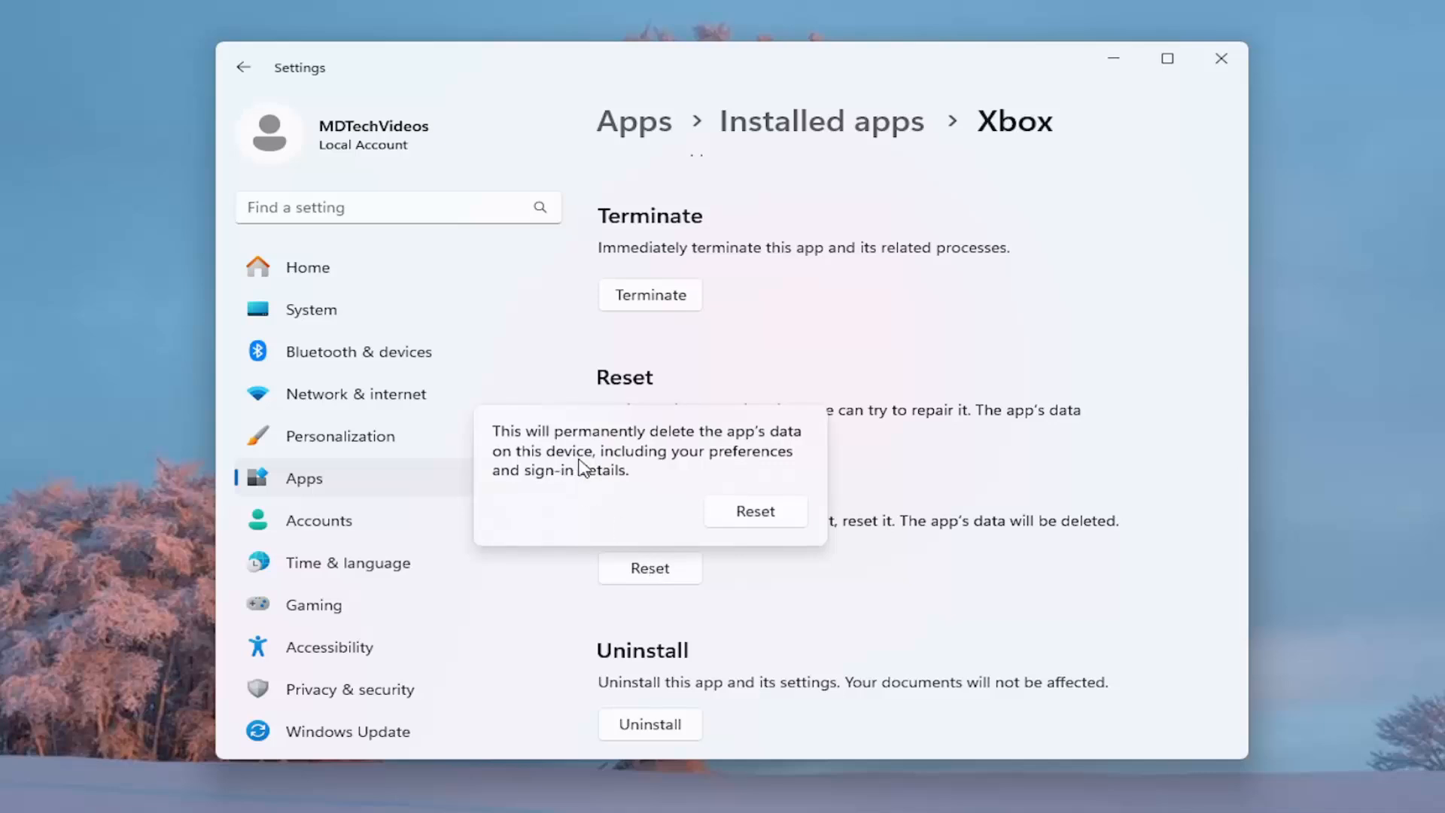
mouse_move(629, 471)
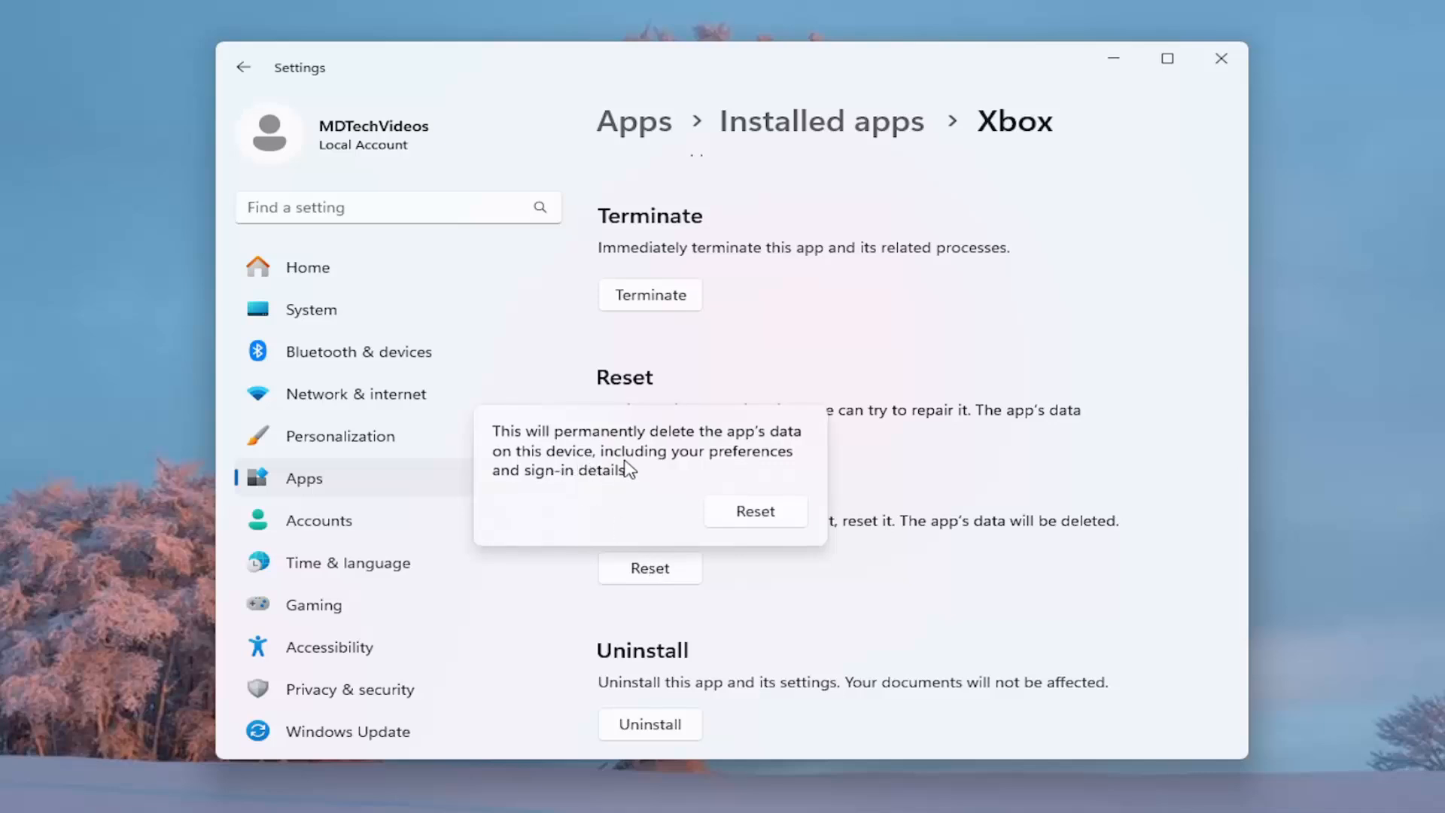
mouse_move(702, 496)
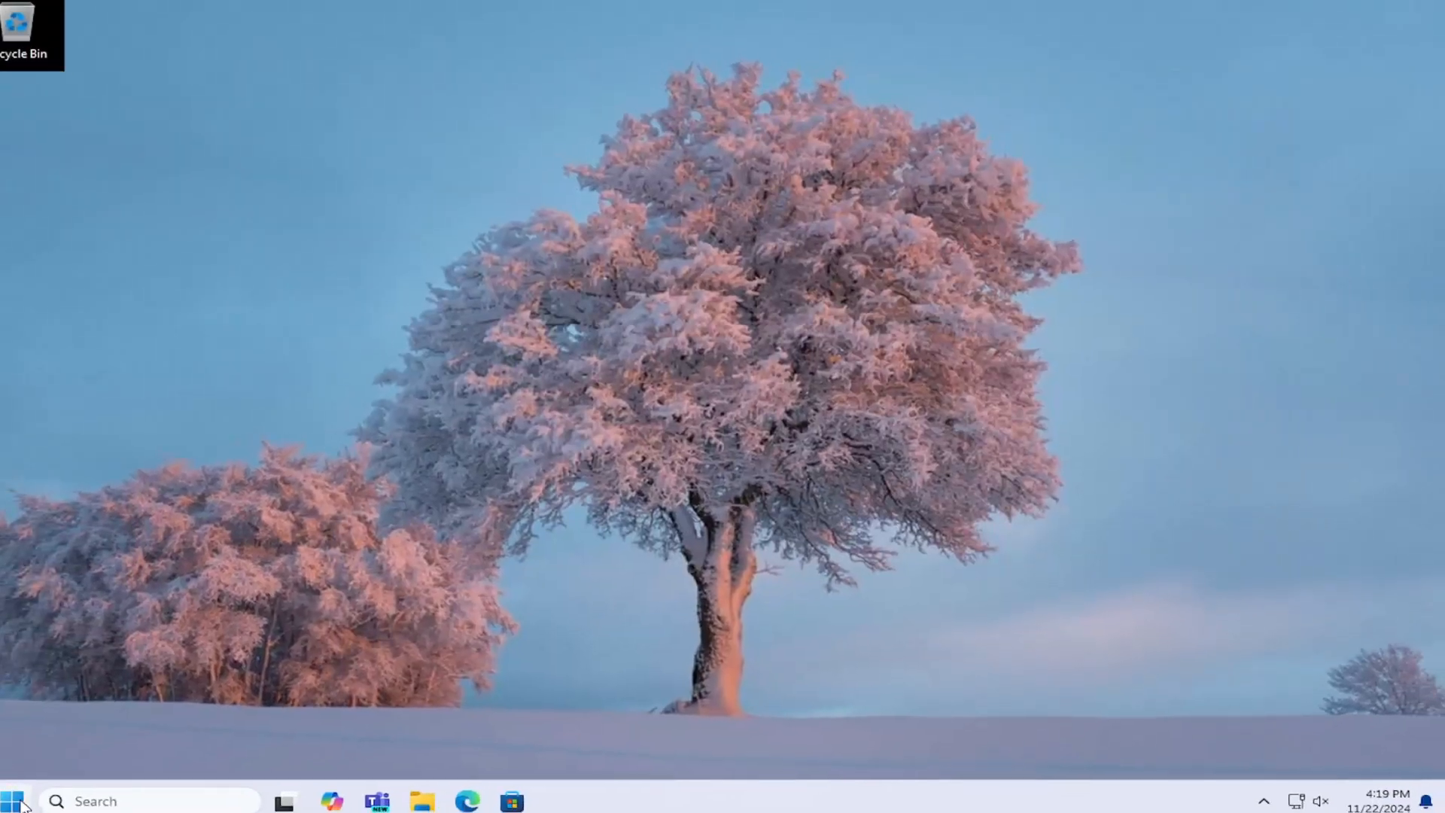
Open the Start button's Quick Link menu with Shut down or sign out
right_click(15, 790)
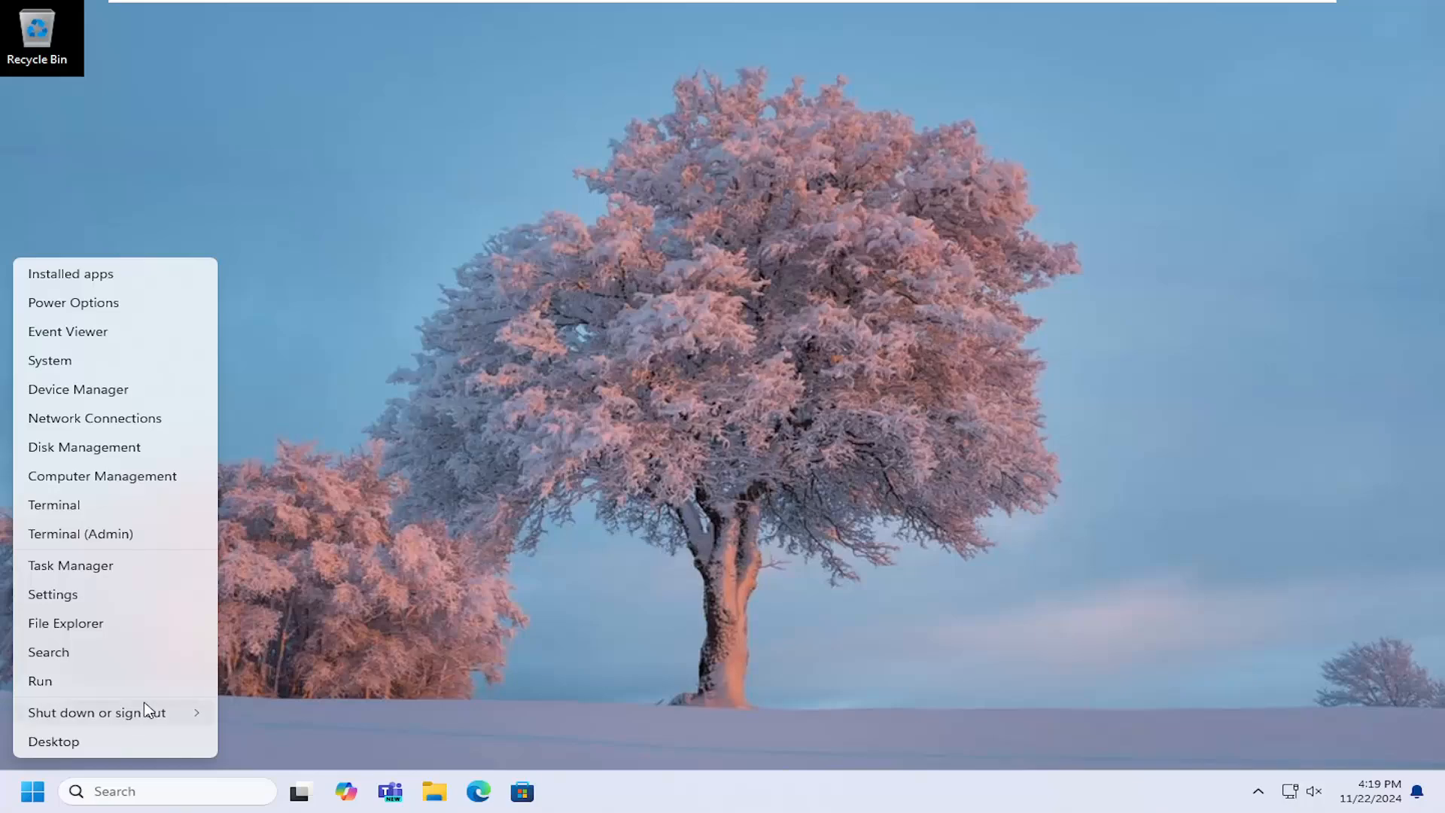